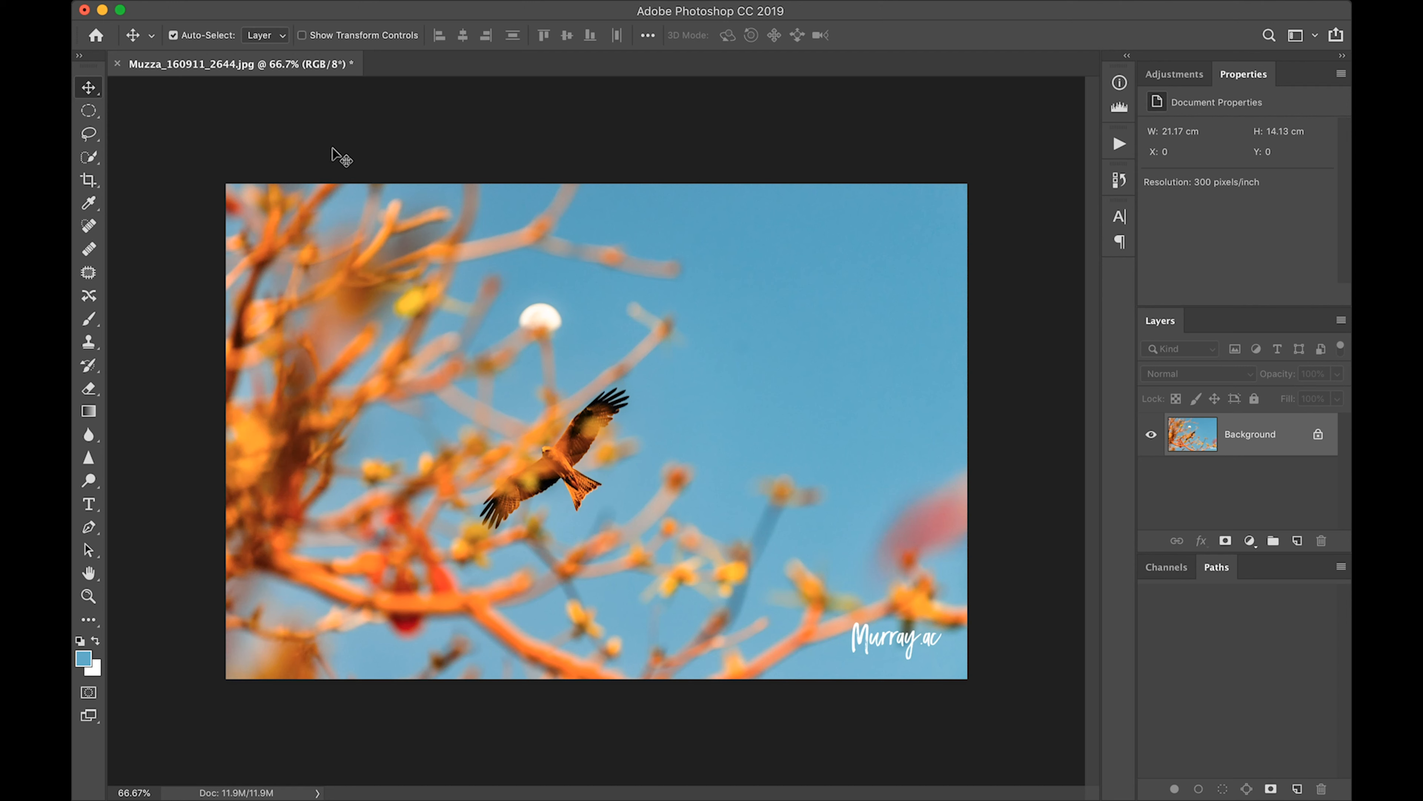
{"action": "mouse_move", "coordinate": [717, 367]}
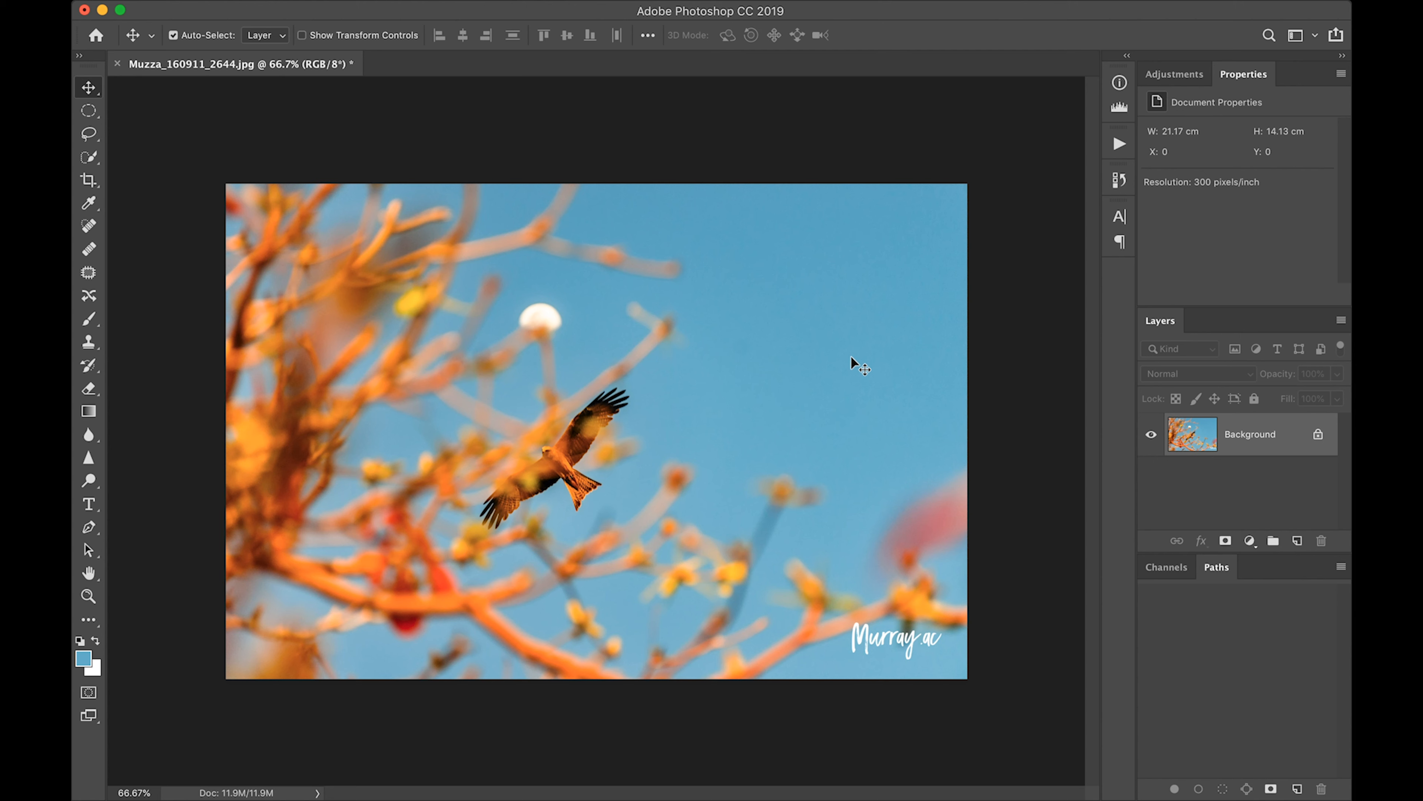
{"action": "mouse_move", "coordinate": [1153, 400]}
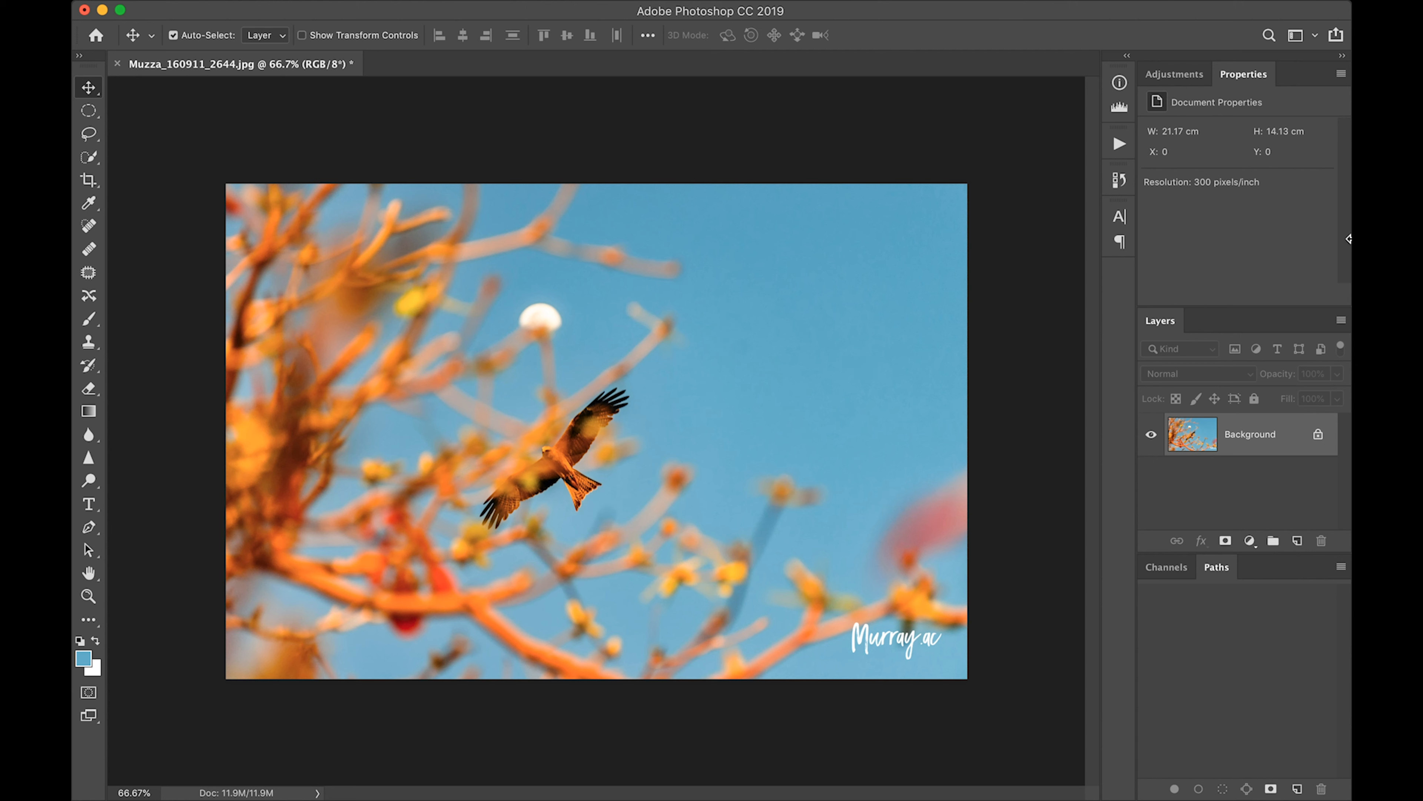
{"action": "mouse_move", "coordinate": [1130, 60]}
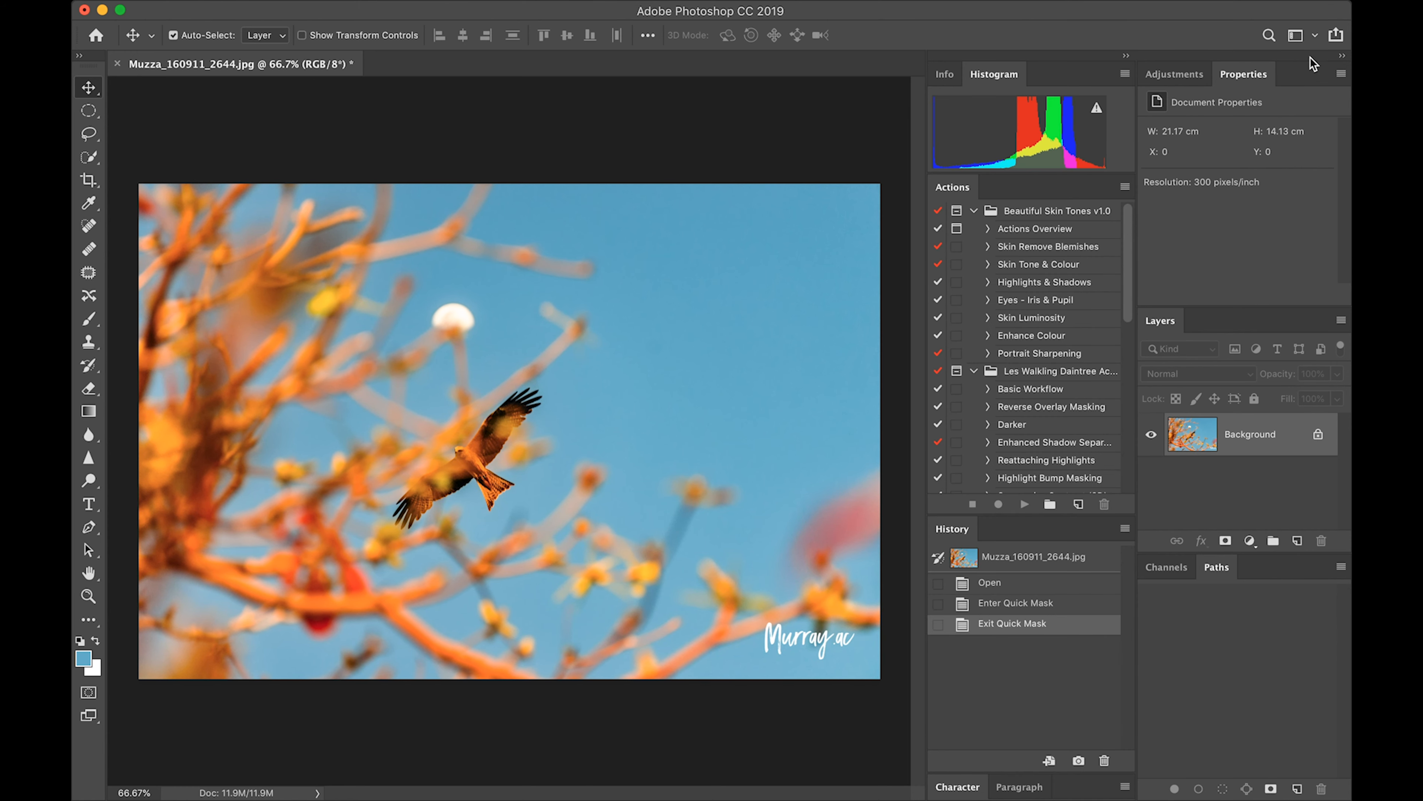
Step: Collapse the Histogram, Actions and History panel dock back to its icon column
{"action": "left_click", "coordinate": [1297, 35]}
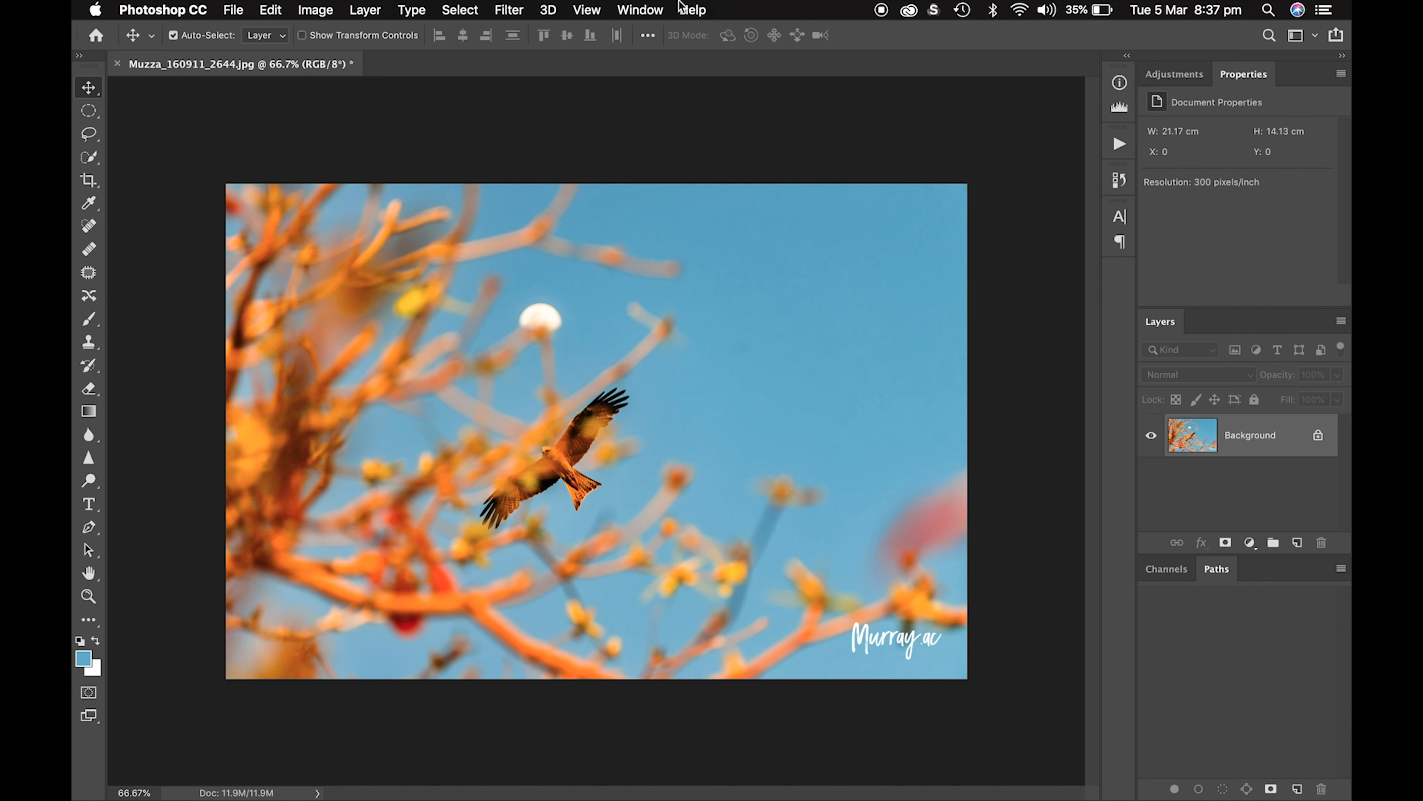
{"action": "left_click", "coordinate": [639, 10]}
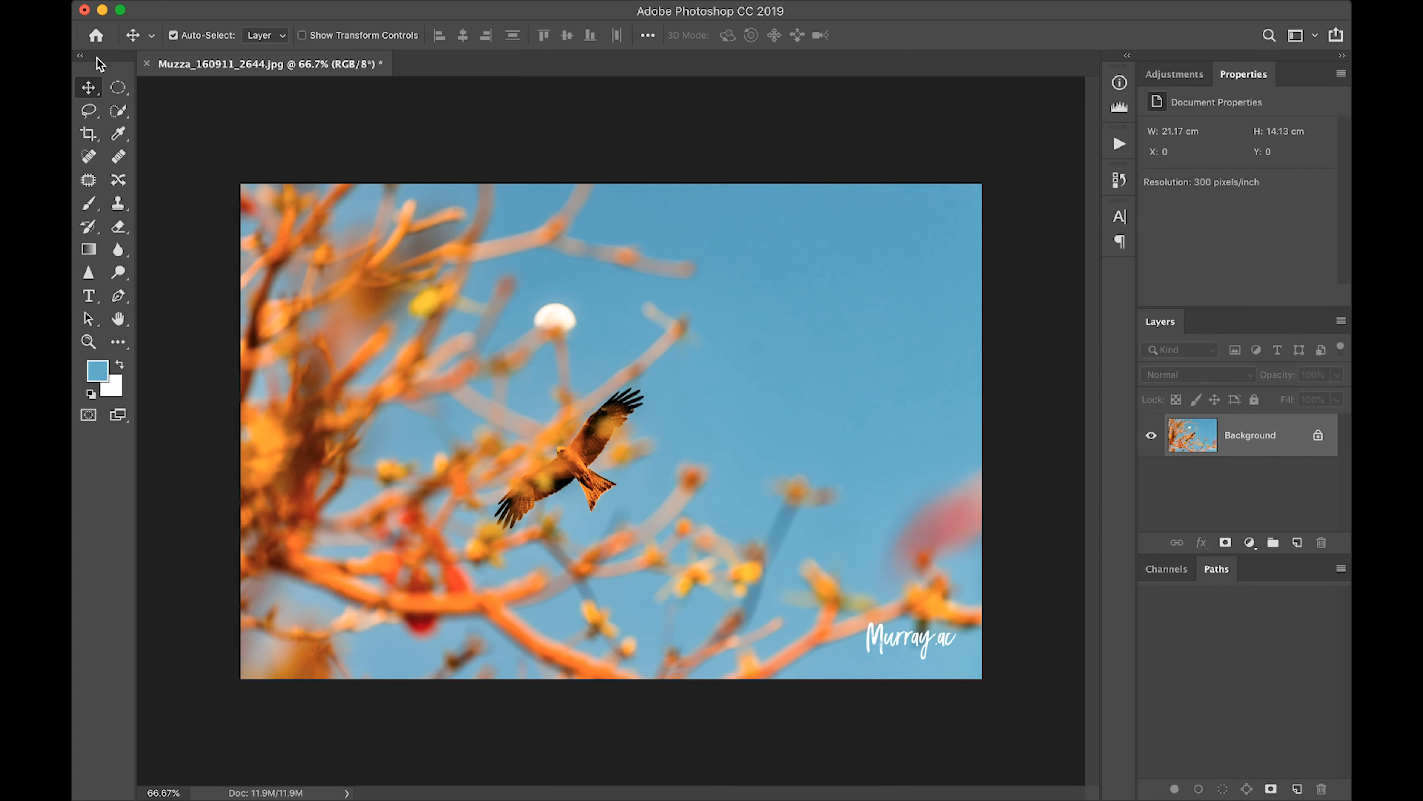
{"action": "left_click", "coordinate": [80, 57]}
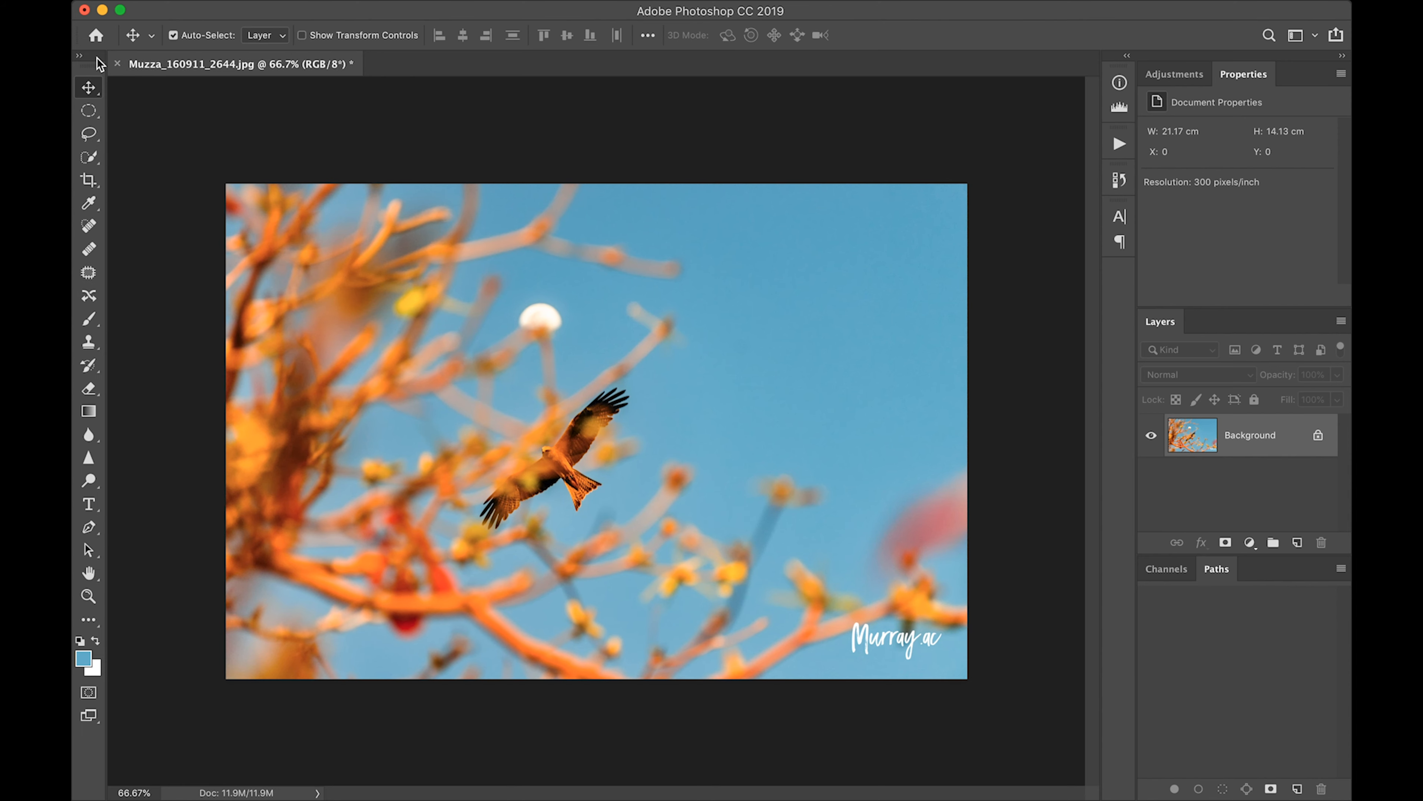